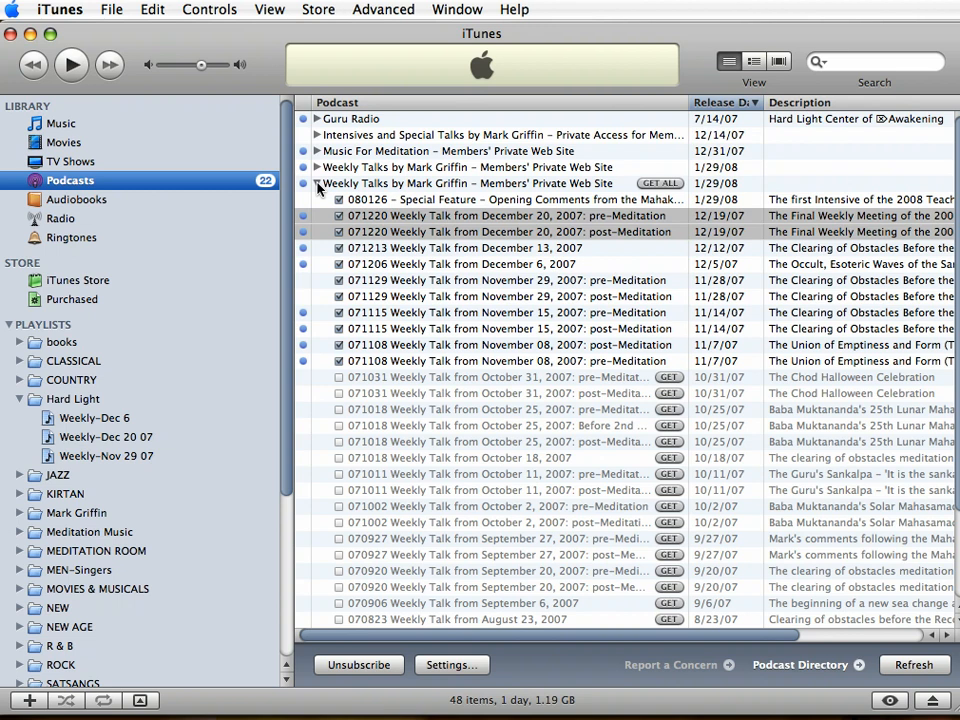
{"action": "mouse_move", "coordinate": [320, 188]}
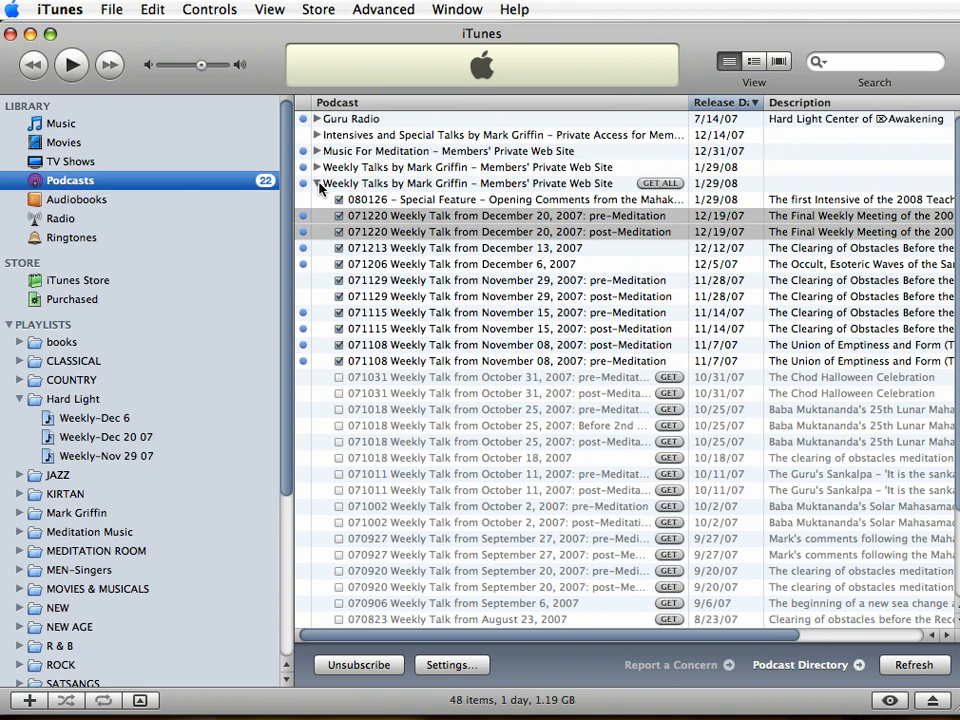
{"action": "mouse_move", "coordinate": [268, 90]}
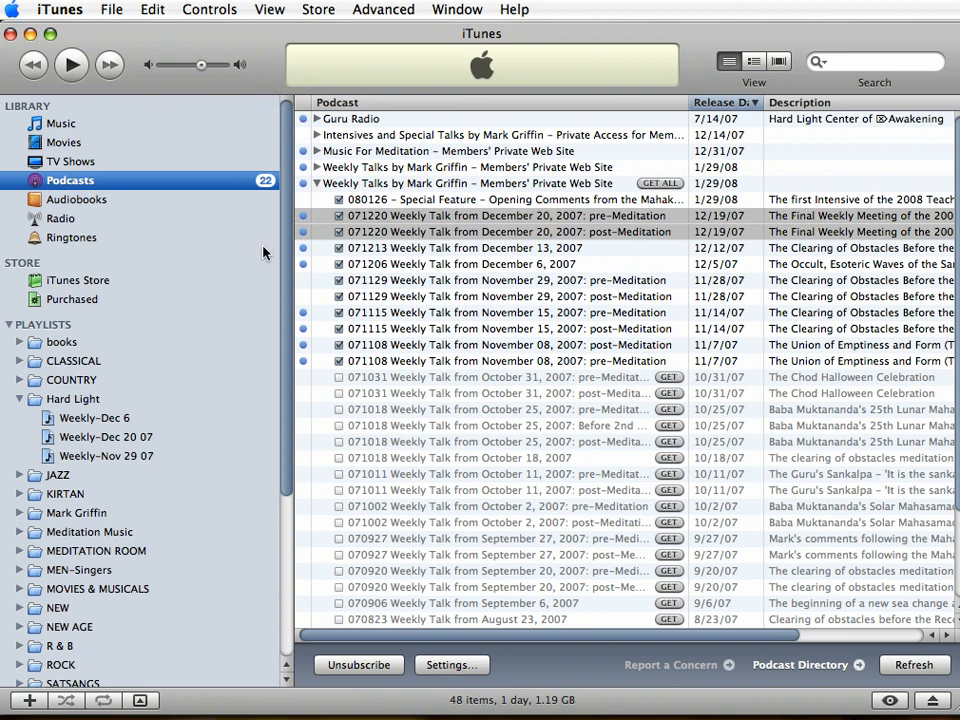
{"action": "mouse_move", "coordinate": [452, 354]}
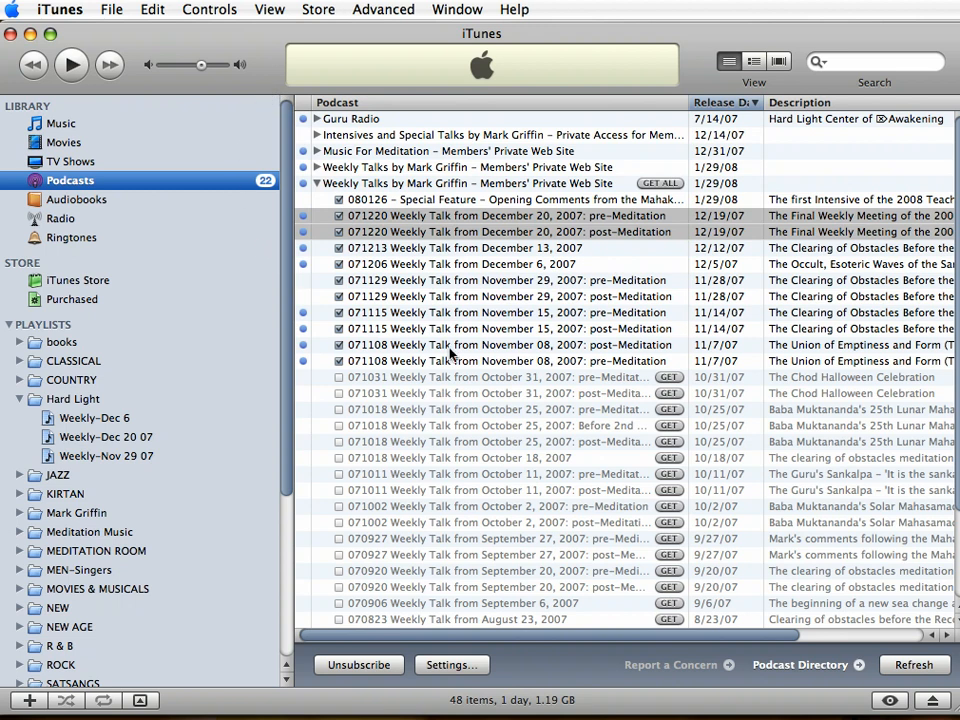
{"action": "mouse_move", "coordinate": [696, 440]}
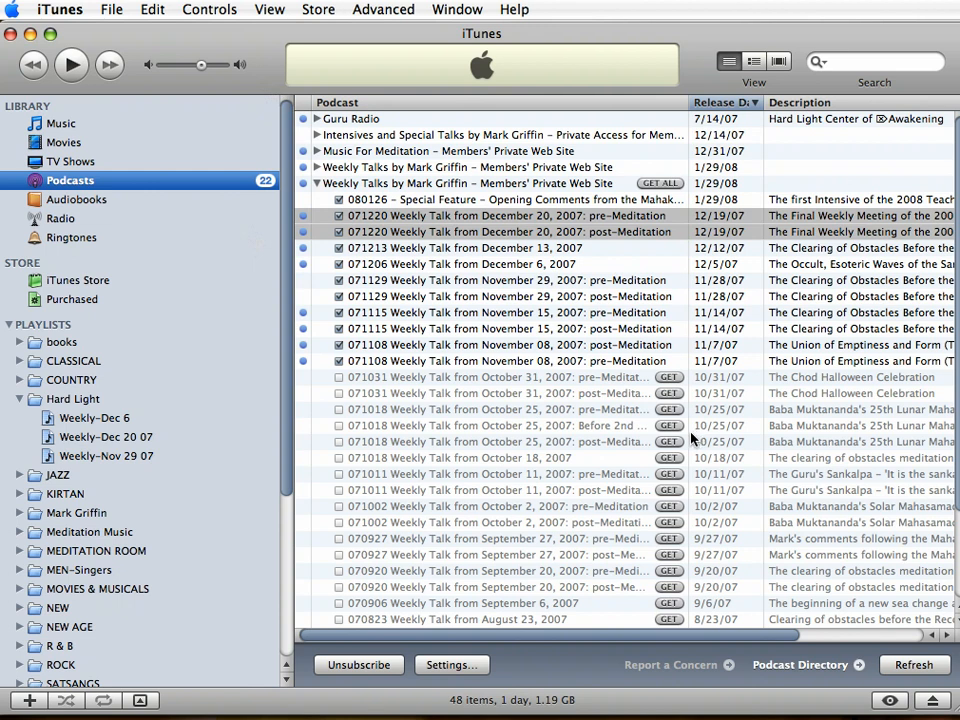
{"action": "mouse_move", "coordinate": [330, 400]}
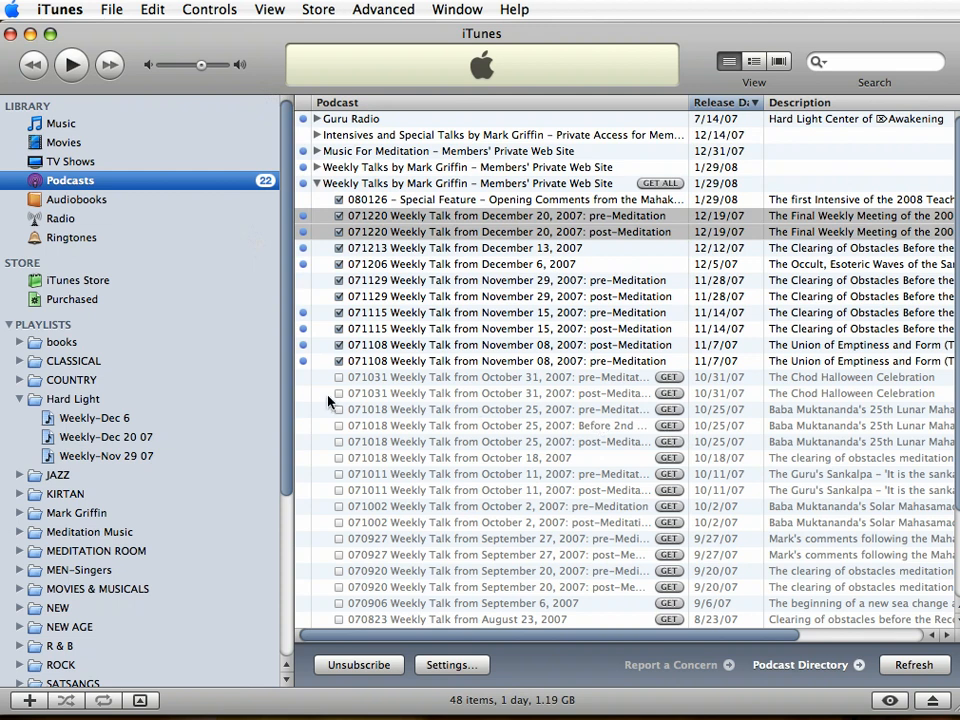
{"action": "mouse_move", "coordinate": [188, 424]}
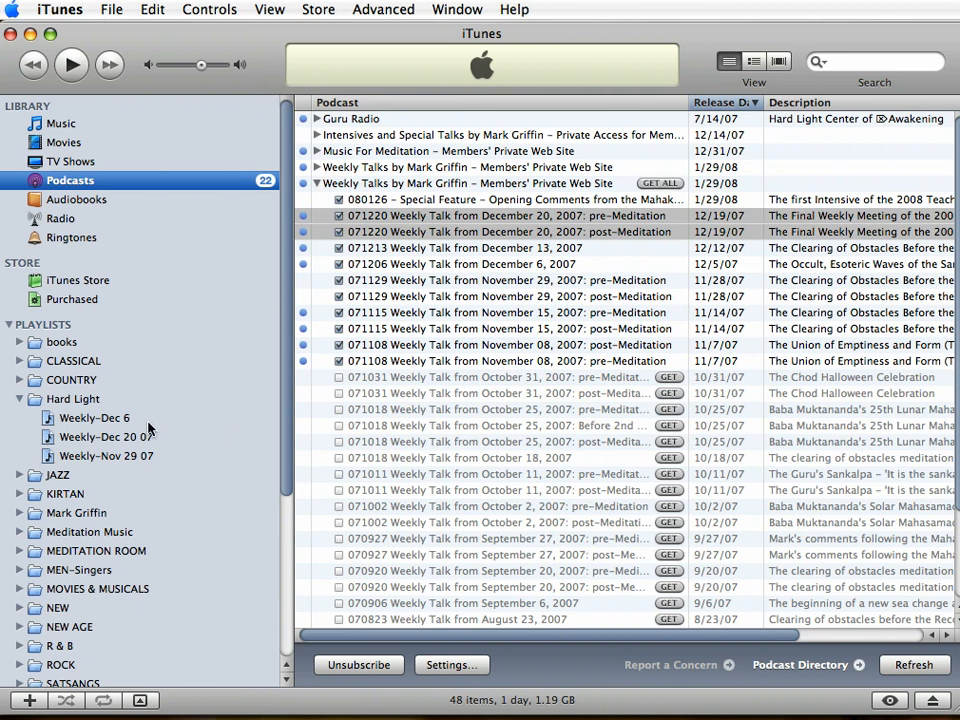
{"action": "mouse_move", "coordinate": [148, 458]}
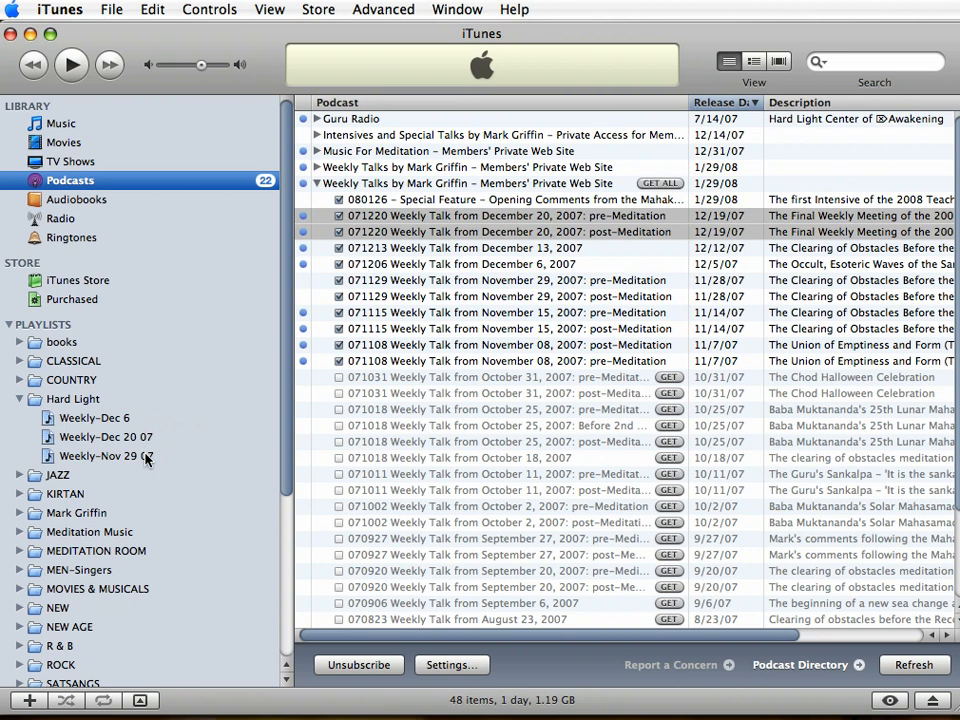
- Show the Weekly-Nov 29 07 playlist under Hard Light with its two November 29 talks
{"action": "left_click", "coordinate": [108, 456]}
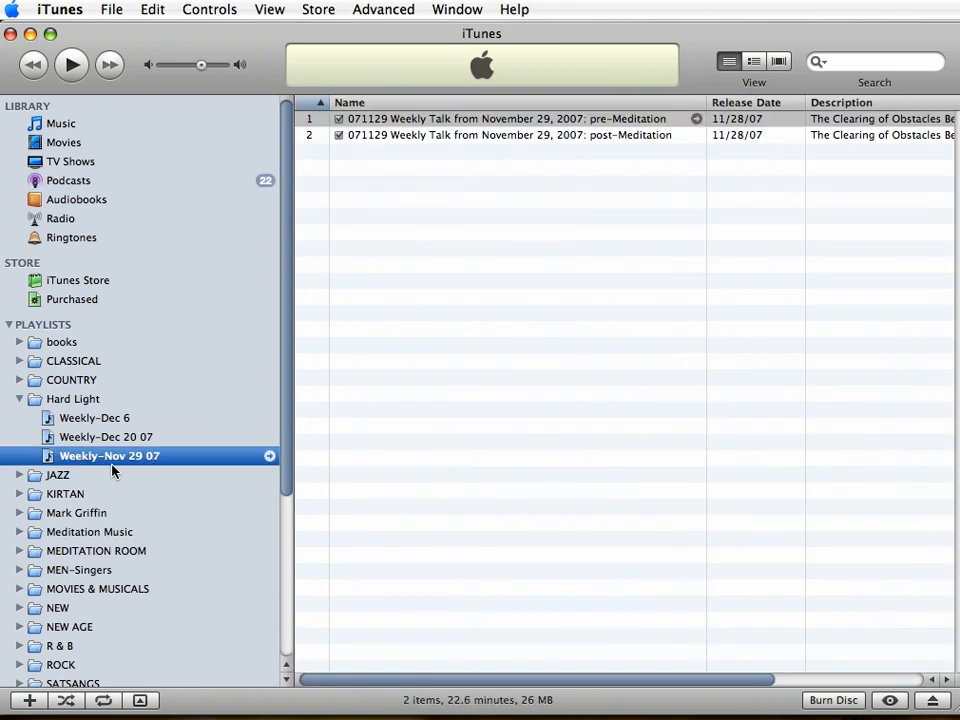
{"action": "mouse_move", "coordinate": [322, 400]}
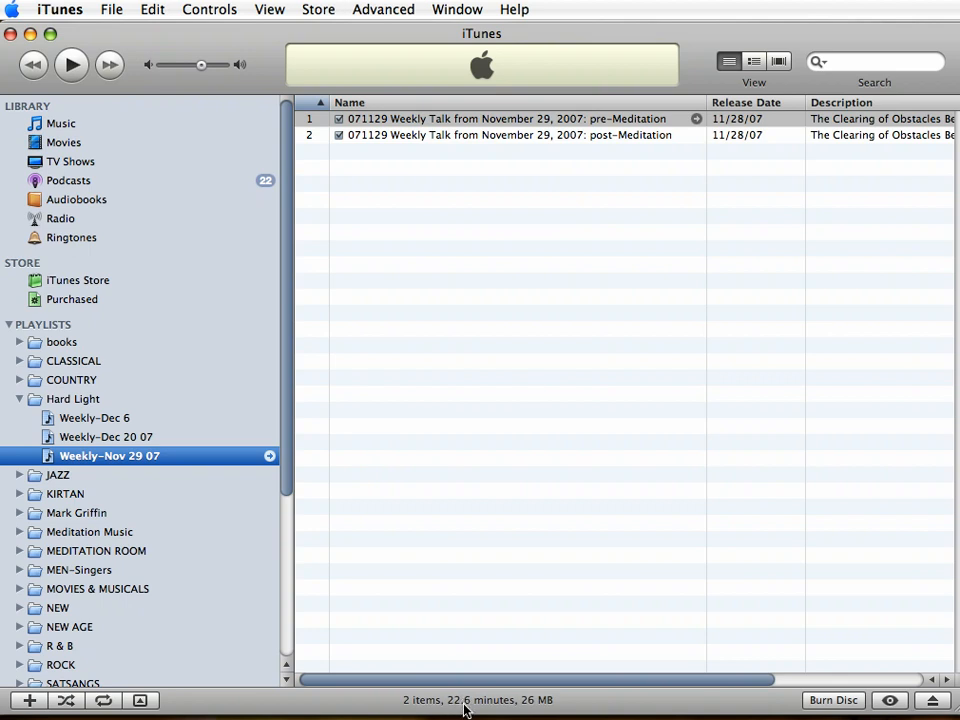
{"action": "mouse_move", "coordinate": [96, 412]}
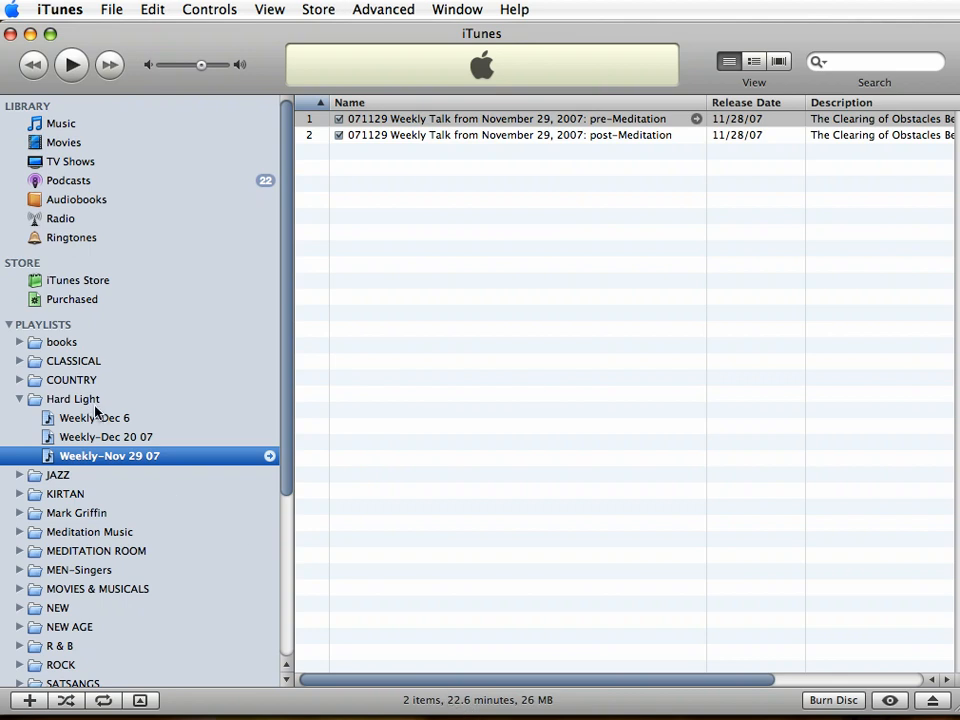
{"action": "mouse_move", "coordinate": [96, 404]}
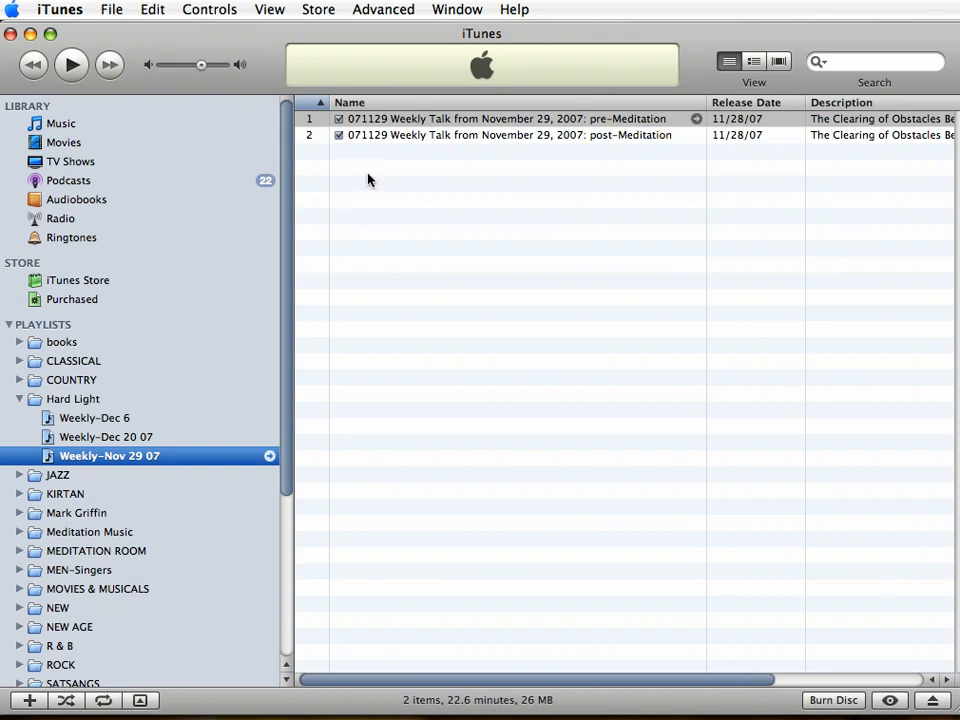
{"action": "mouse_move", "coordinate": [380, 140]}
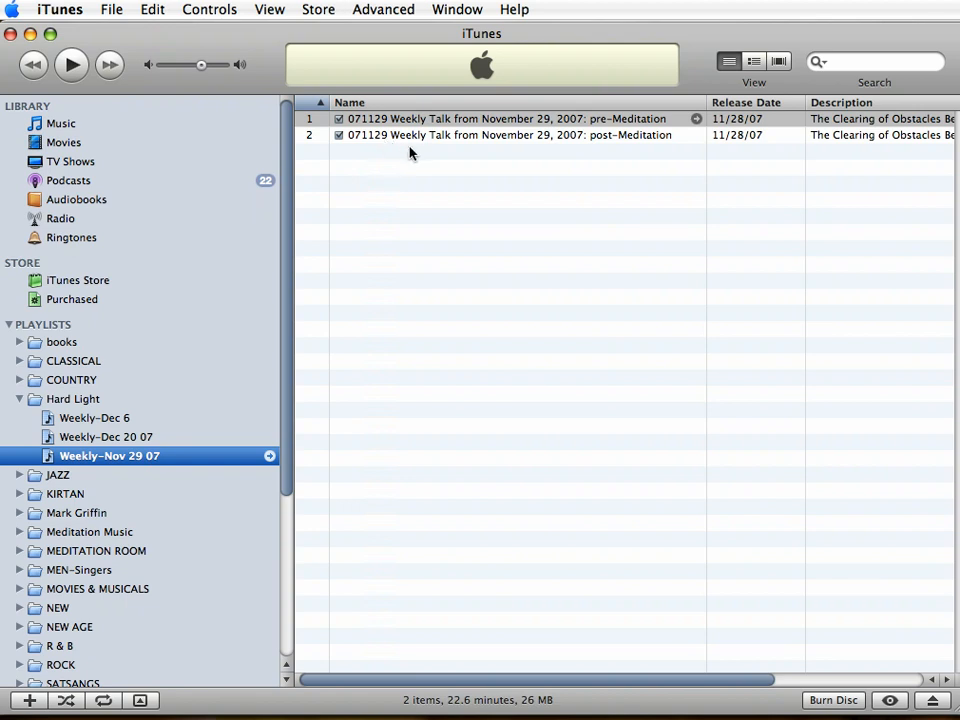
{"action": "mouse_move", "coordinate": [104, 456]}
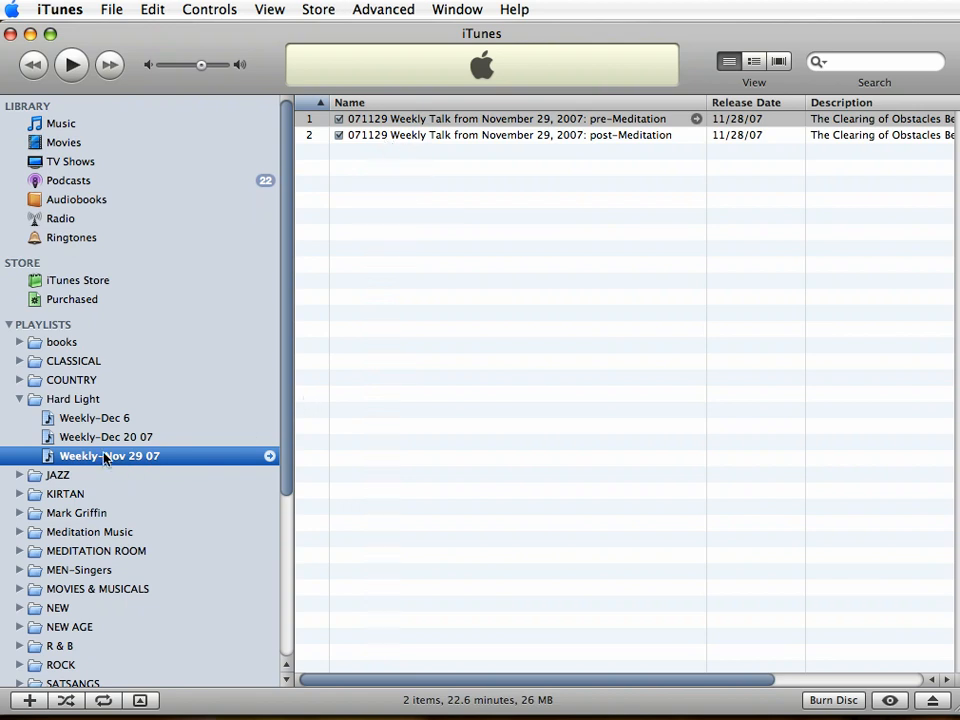
{"action": "mouse_move", "coordinate": [100, 472]}
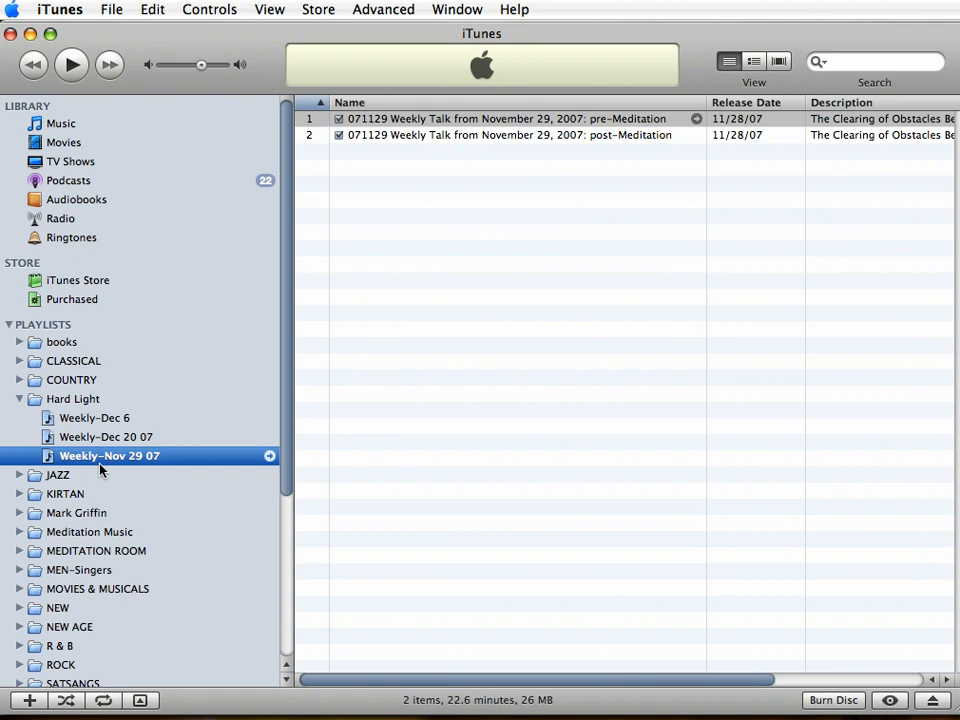
{"action": "mouse_move", "coordinate": [770, 644]}
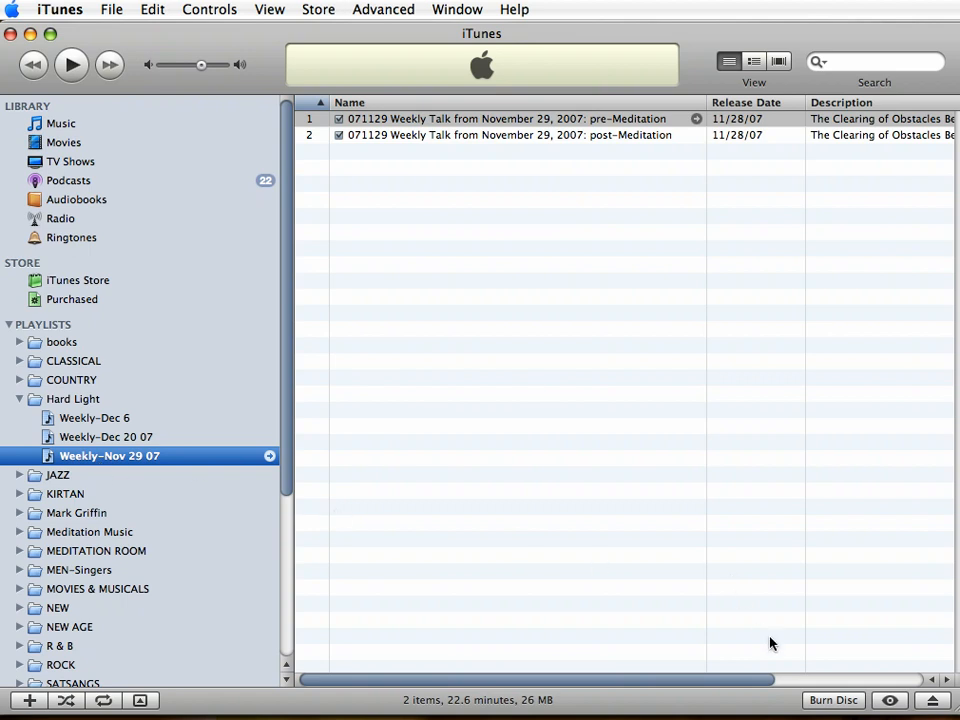
{"action": "mouse_move", "coordinate": [788, 708]}
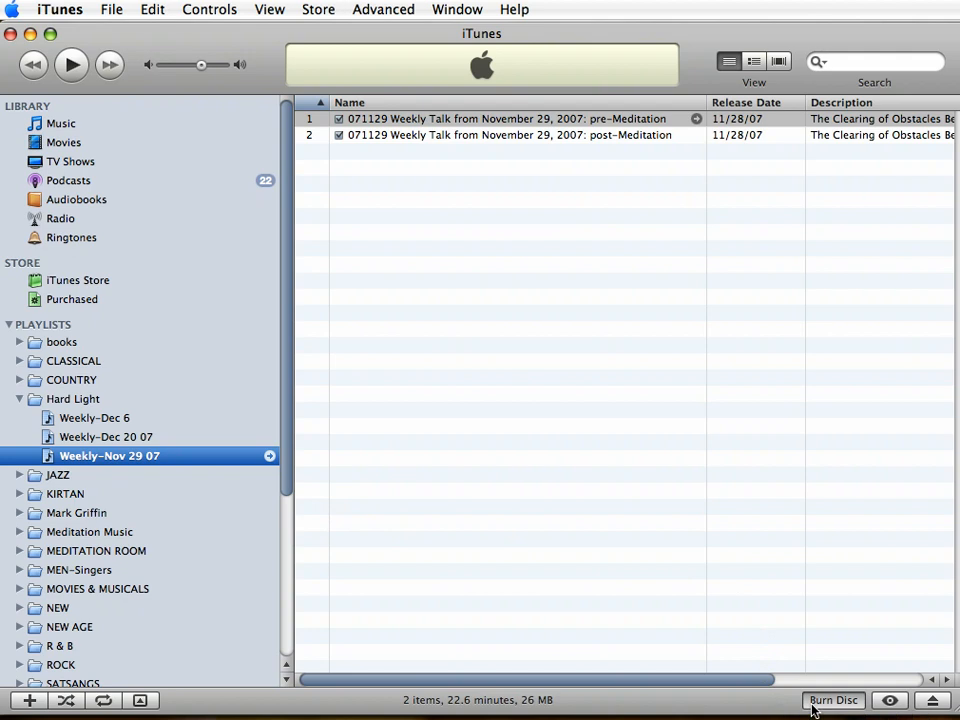
- Start Burn Disc on the two-talk playlist, bringing up the 'Please insert a blank disc' prompt
{"action": "left_click", "coordinate": [832, 700]}
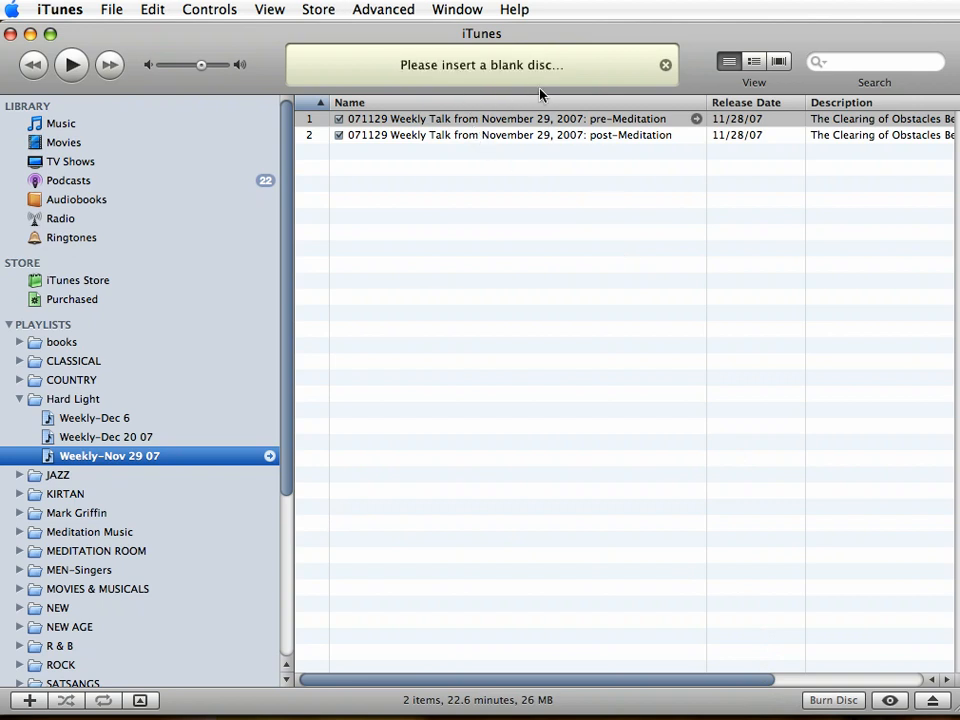
{"action": "left_click", "coordinate": [664, 64]}
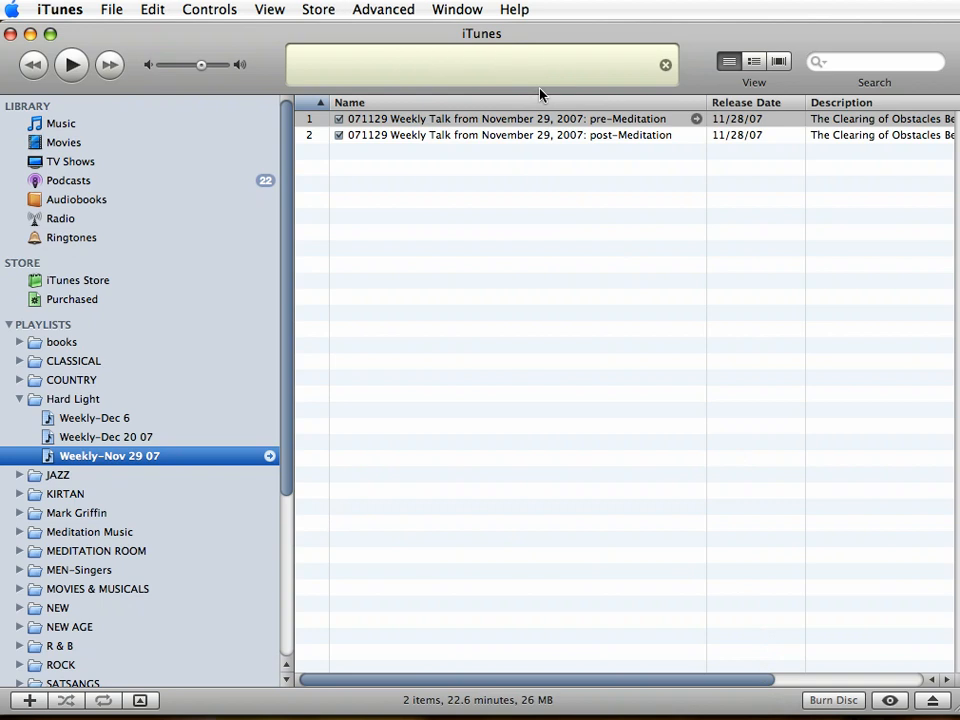
{"action": "left_click", "coordinate": [832, 700]}
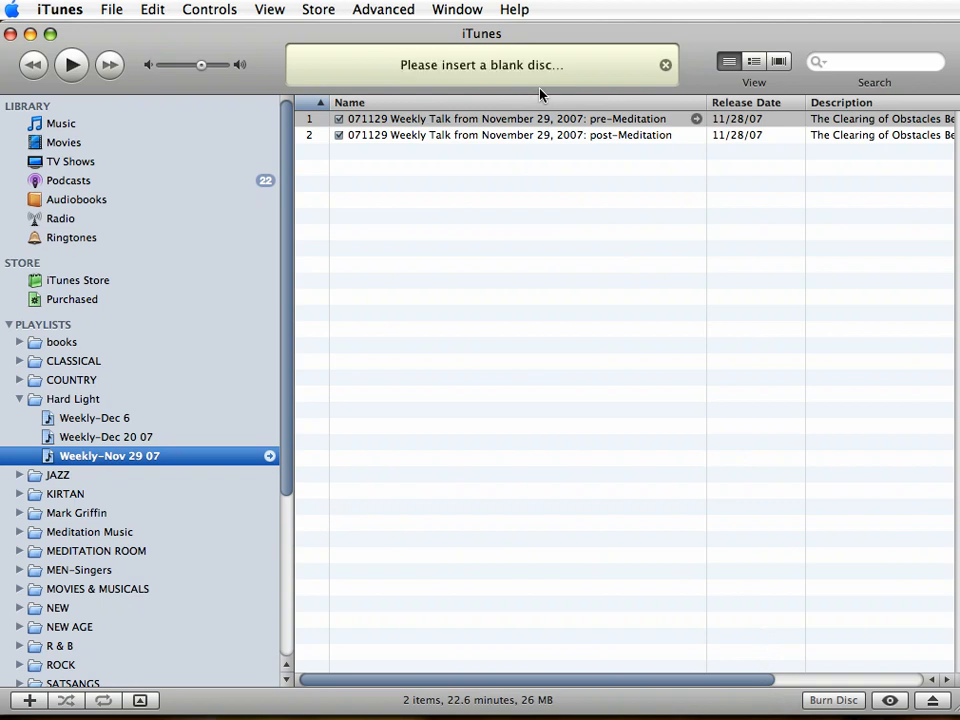